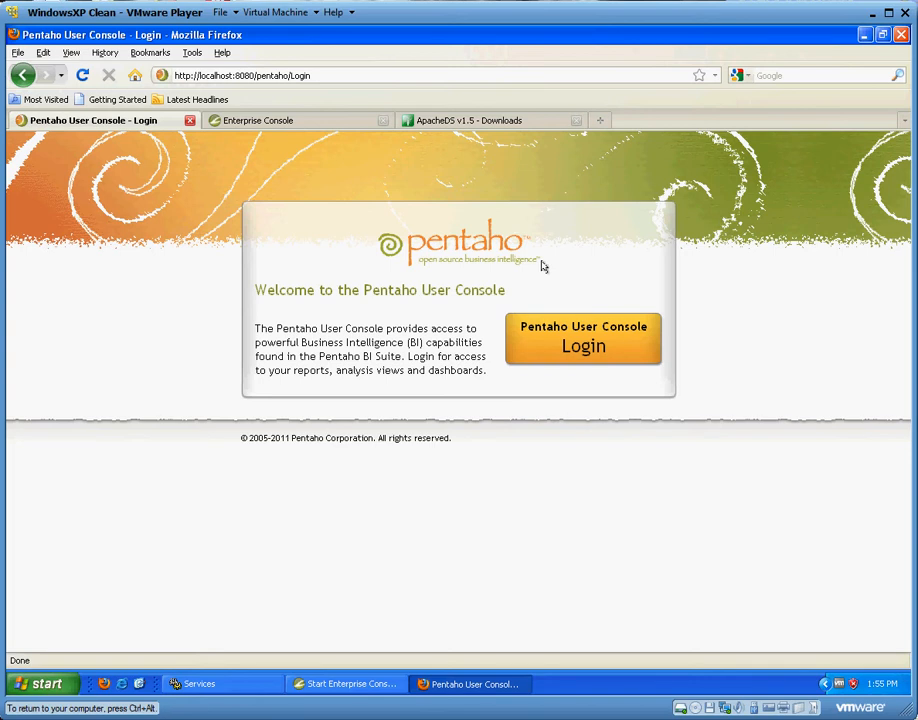
pyautogui.moveTo(517, 163)
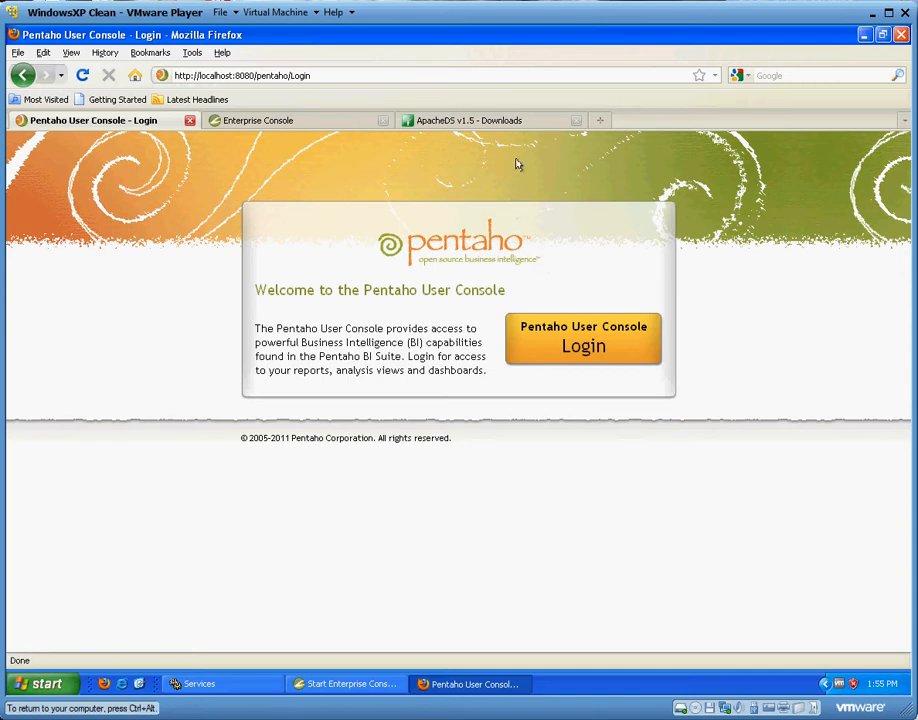
pyautogui.moveTo(503, 120)
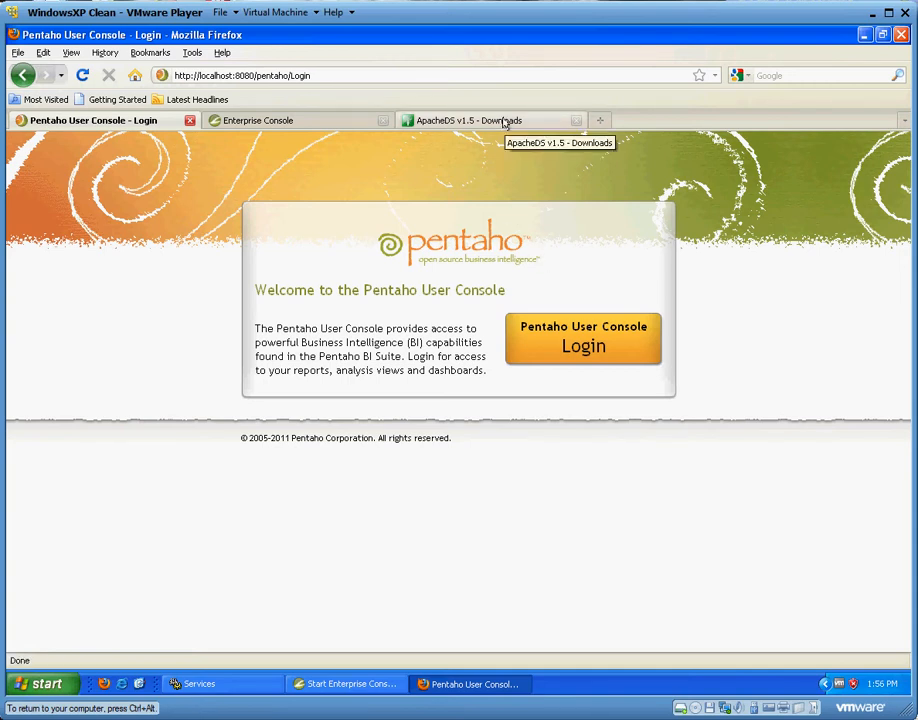
# Bring up the ApacheDS v1.5 Downloads page listing Linux, Solaris, Mac OS X and Windows installers.
pyautogui.click(480, 120)
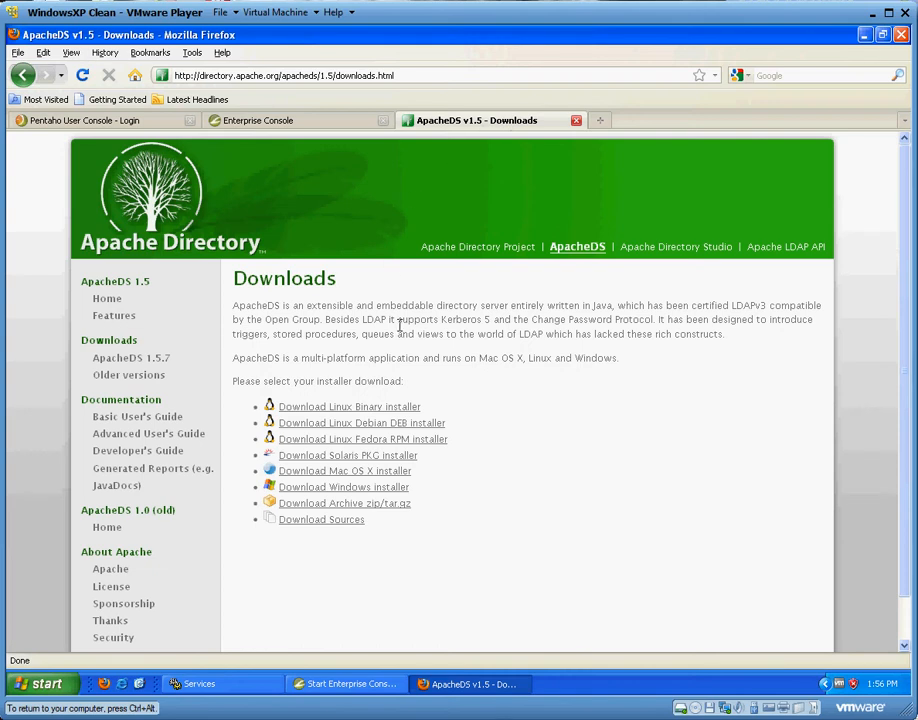
pyautogui.moveTo(284, 444)
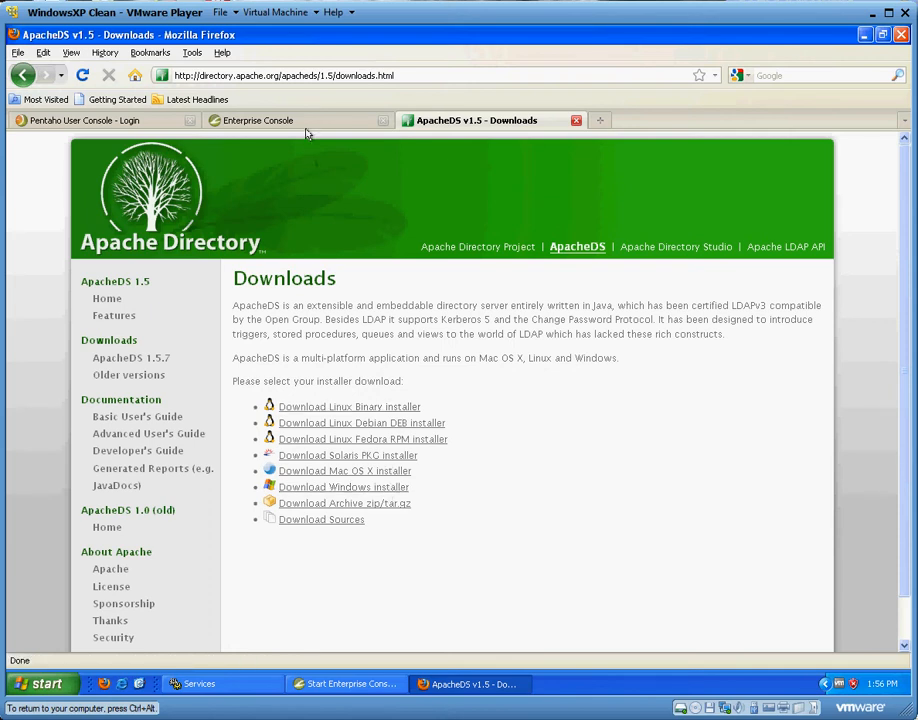
pyautogui.moveTo(288, 395)
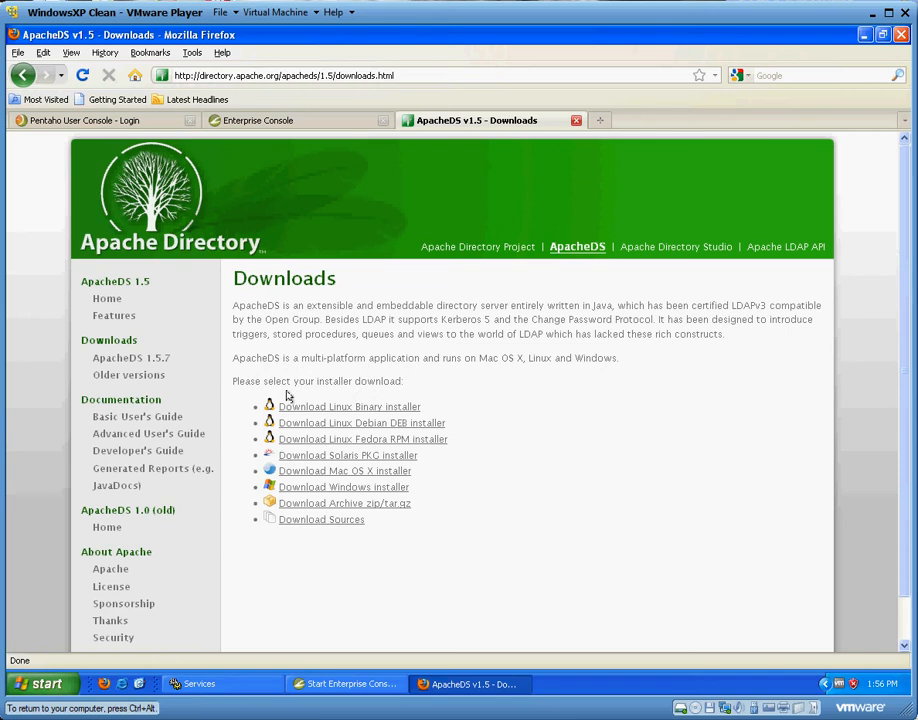
pyautogui.moveTo(283, 368)
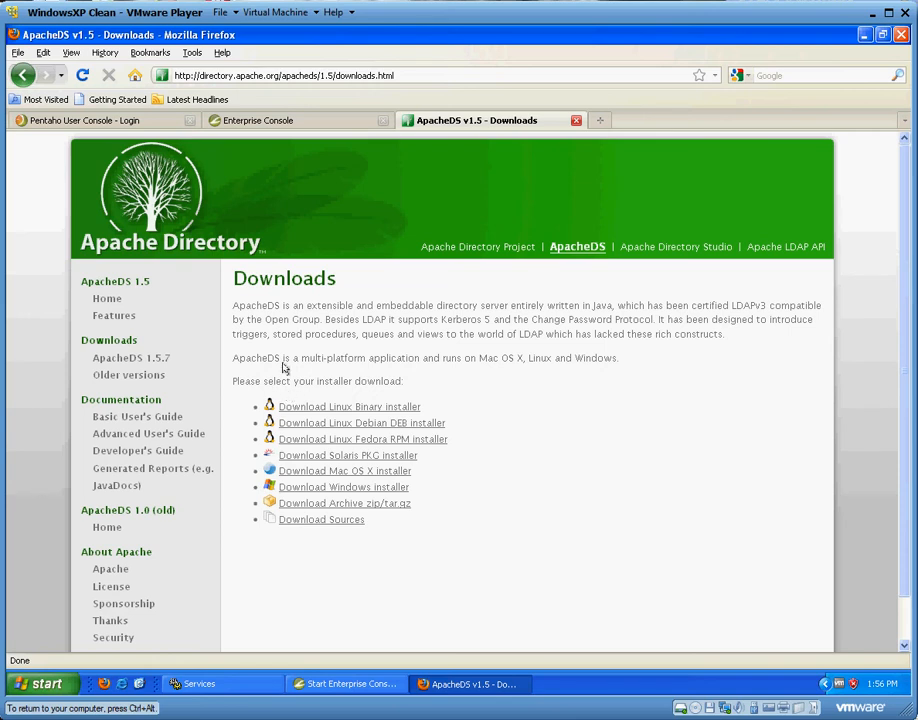
pyautogui.moveTo(250, 298)
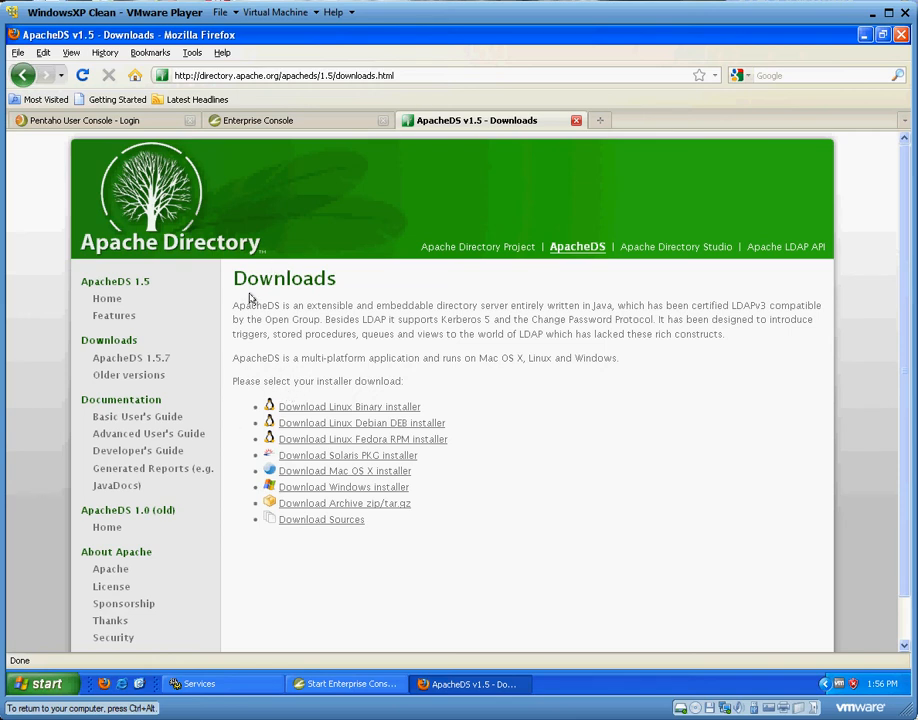
# Review the Enterprise Console LDAP settings for localhost:10389, ou=users and ou=roles without changes.
pyautogui.click(265, 120)
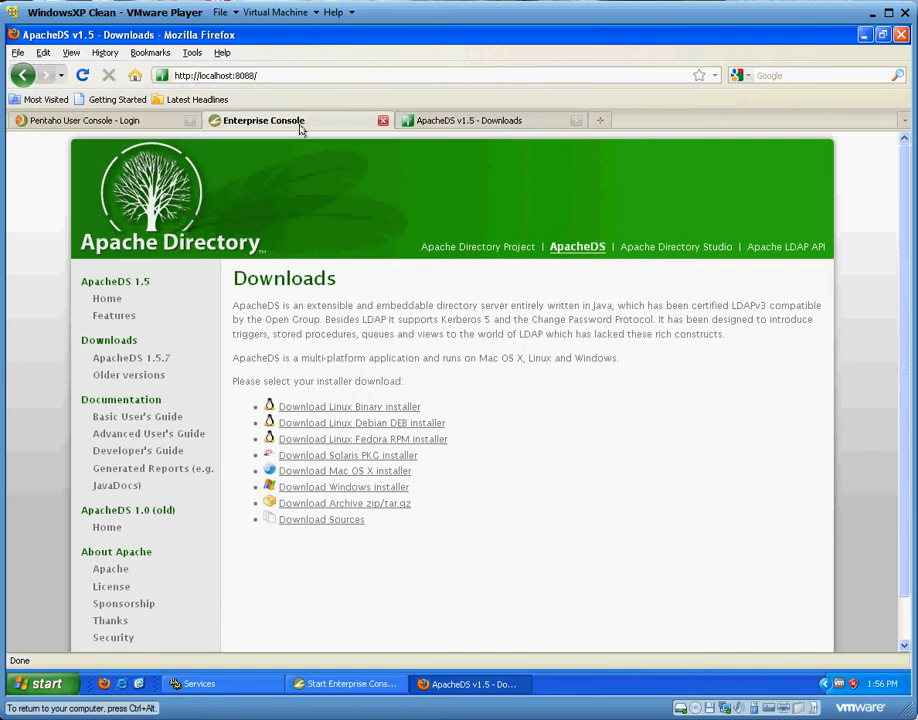
pyautogui.click(263, 120)
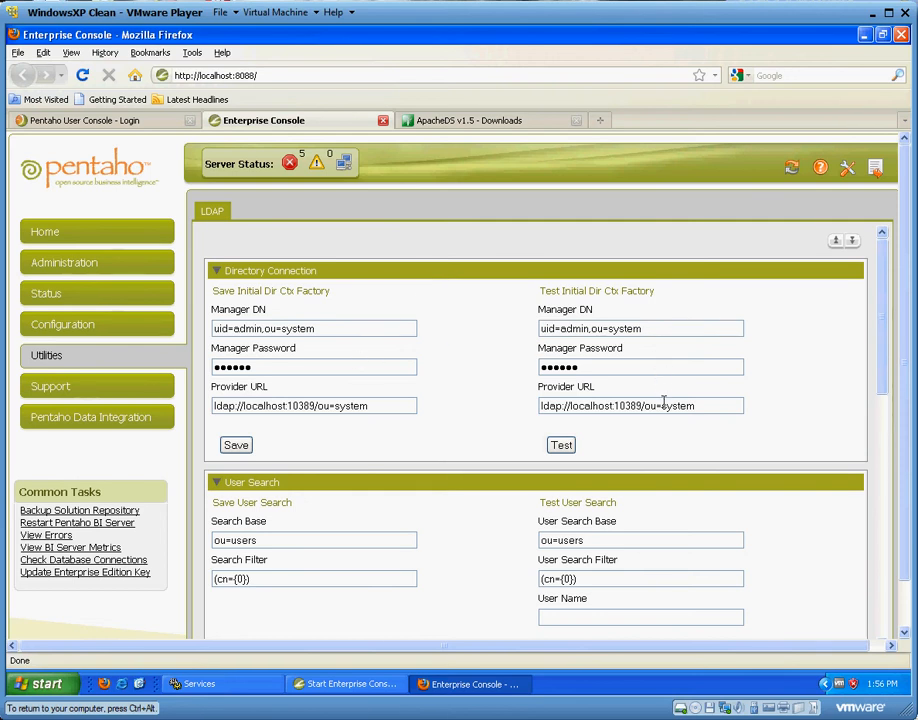
pyautogui.scroll(-3)
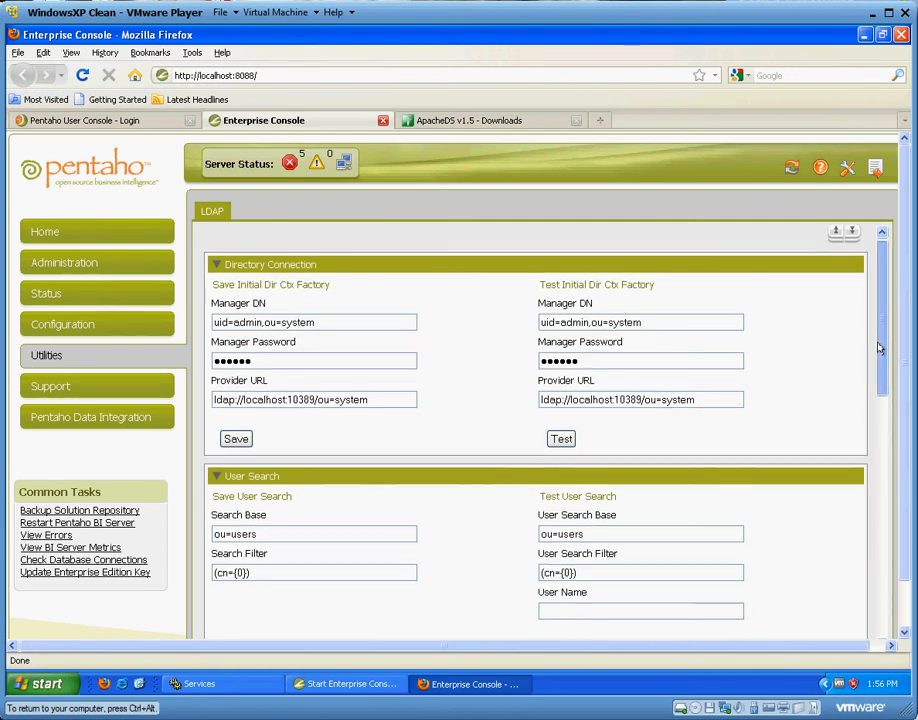
pyautogui.scroll(-3)
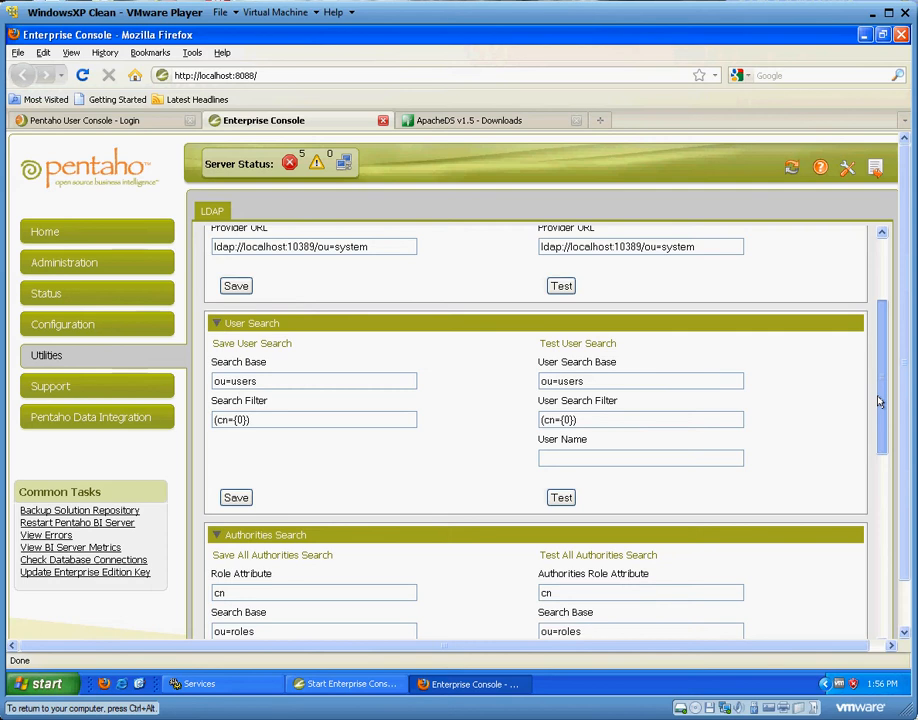
pyautogui.scroll(-3)
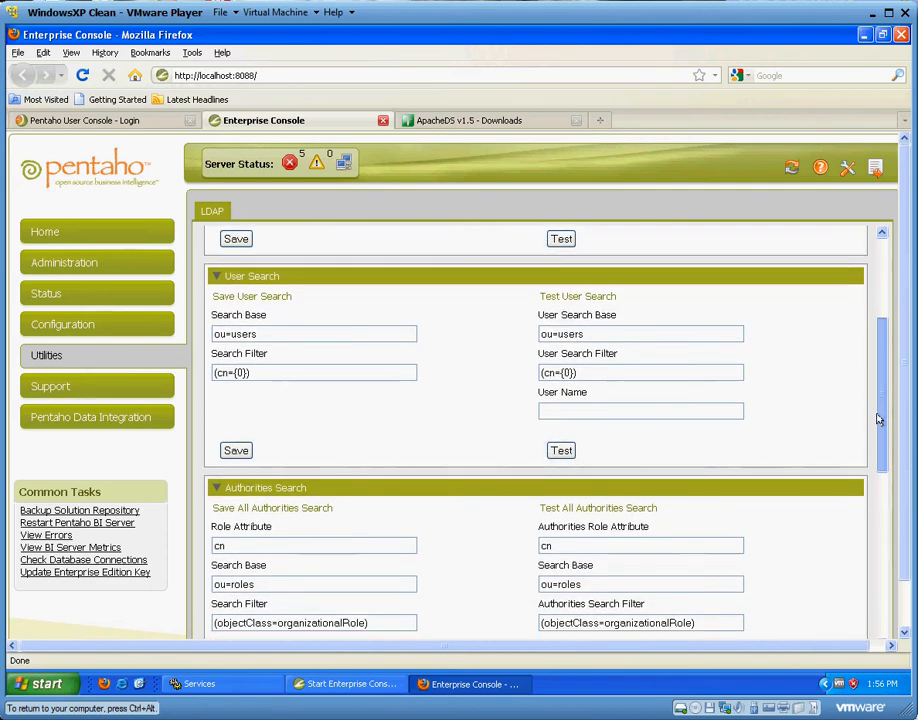
pyautogui.scroll(-3)
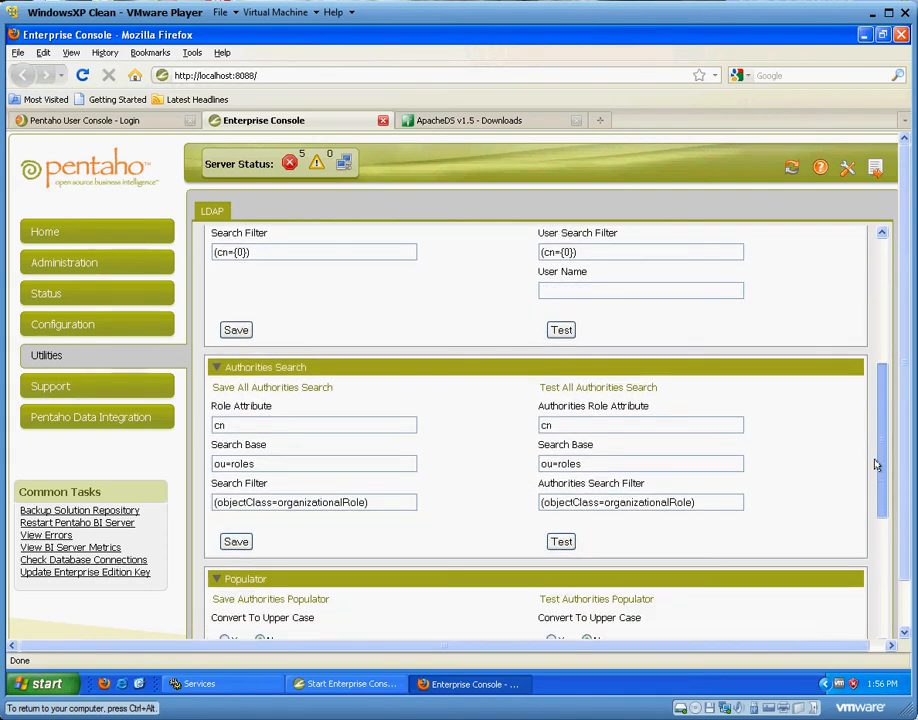
pyautogui.scroll(3)
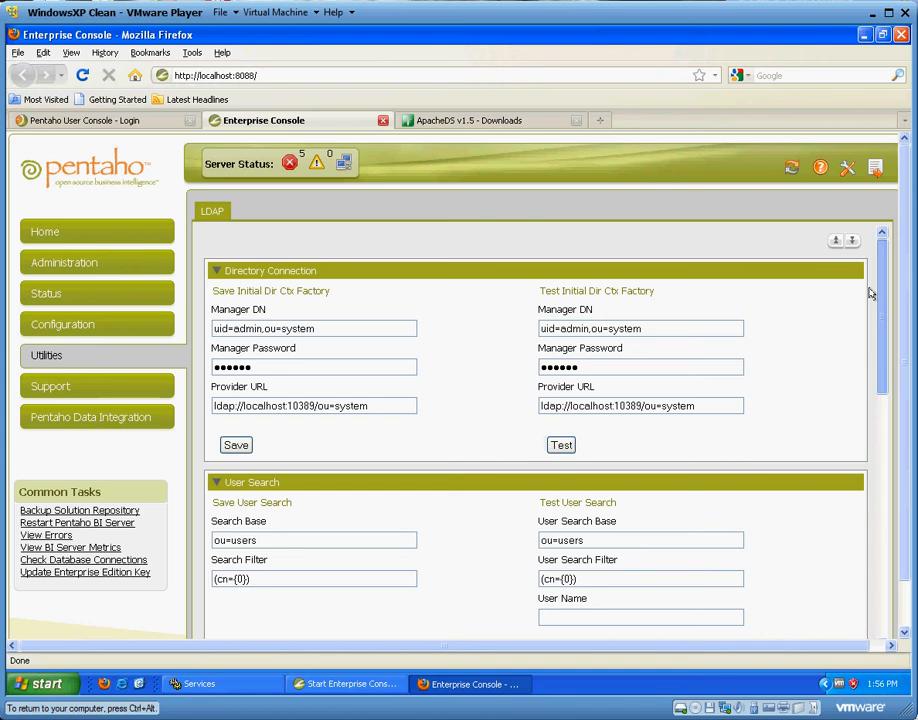
pyautogui.moveTo(306, 303)
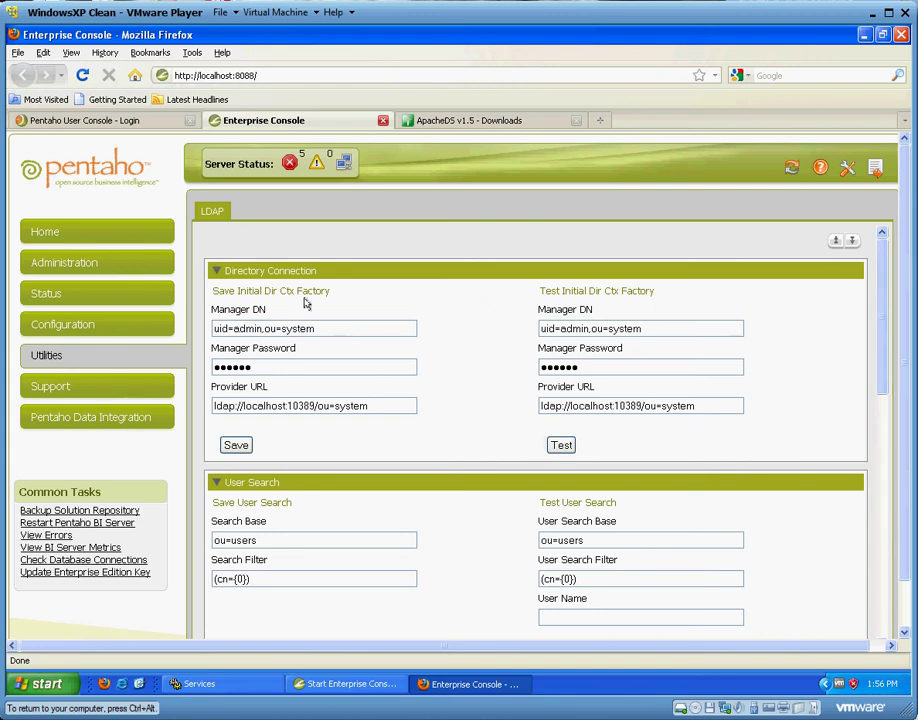
pyautogui.moveTo(351, 269)
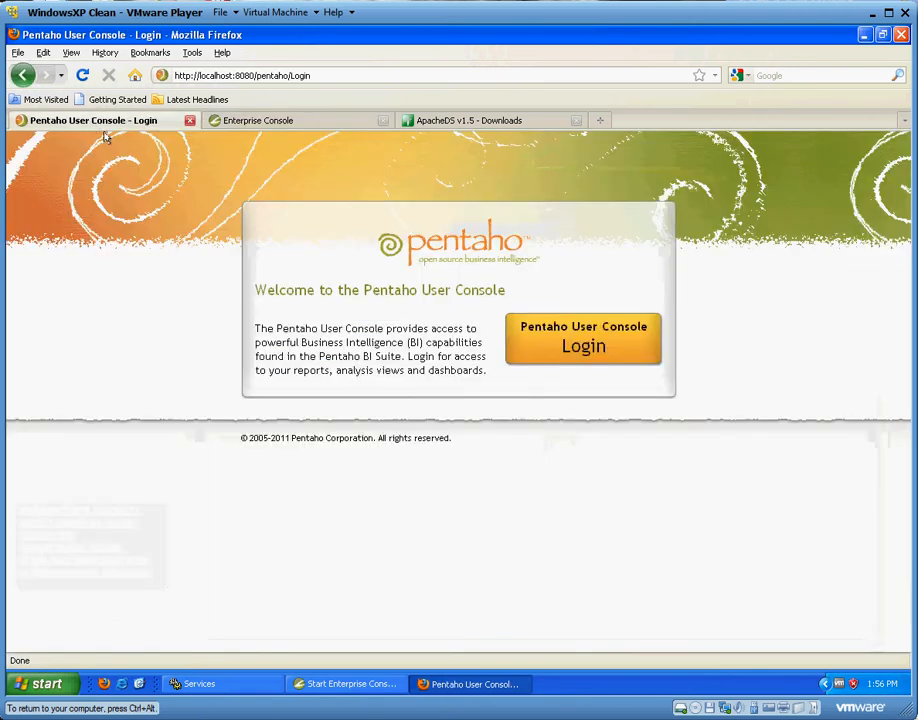
# Attempt logging in to Pentaho User Console as joe and dismiss the Login Error.
pyautogui.click(583, 345)
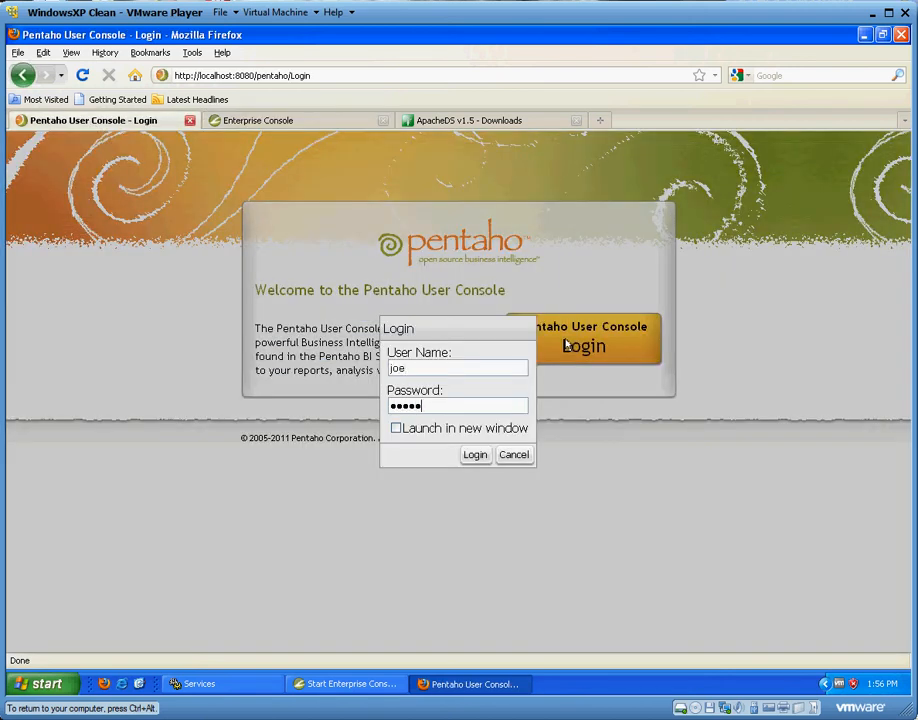
pyautogui.click(474, 454)
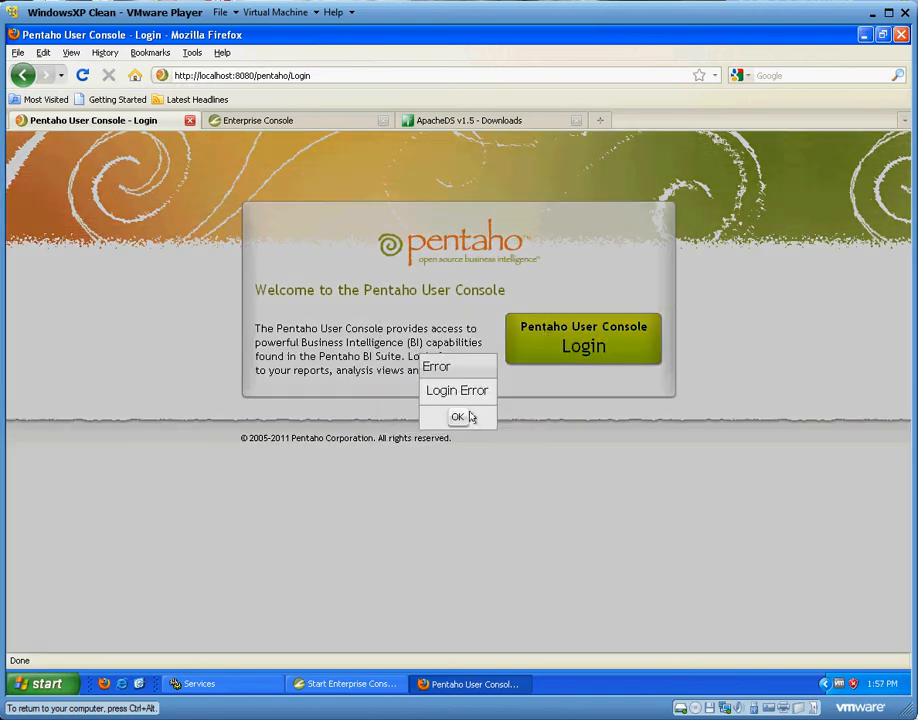
pyautogui.click(458, 417)
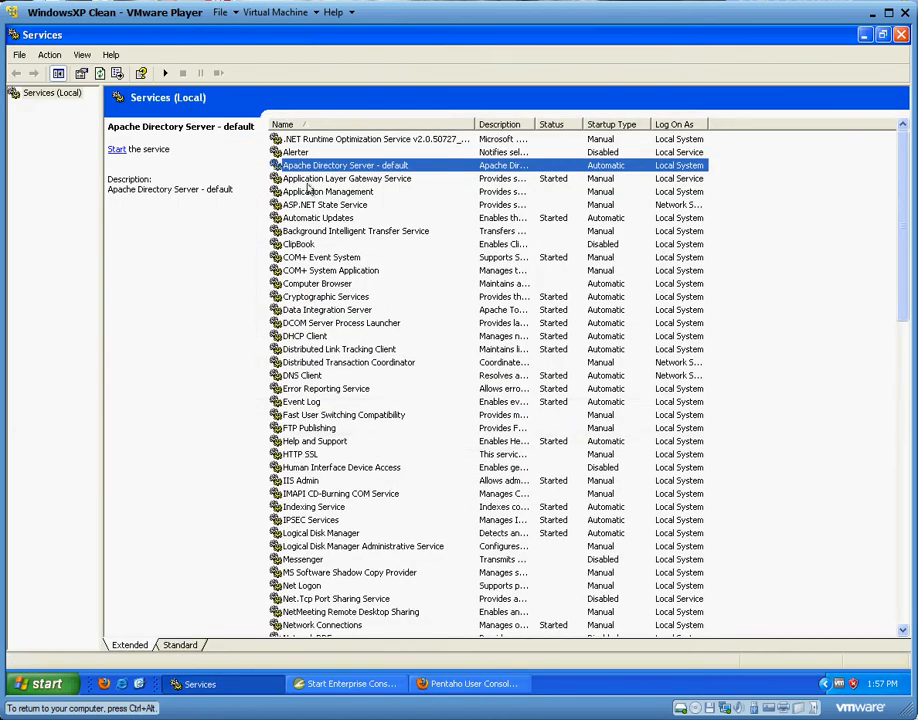
pyautogui.moveTo(227, 143)
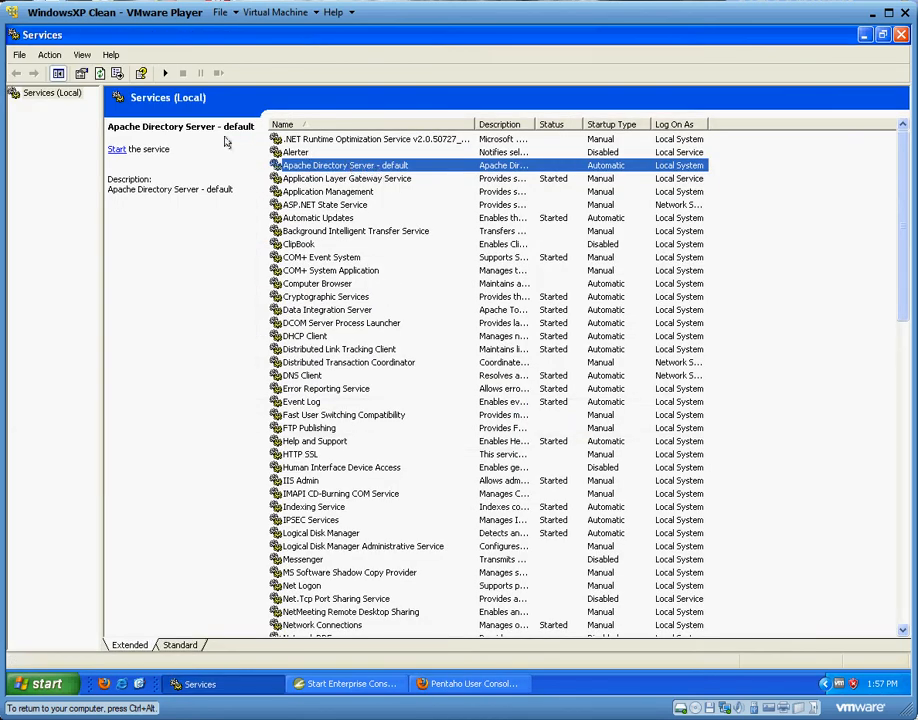
# Start the 'Apache Directory Server - default' Windows service.
pyautogui.click(123, 149)
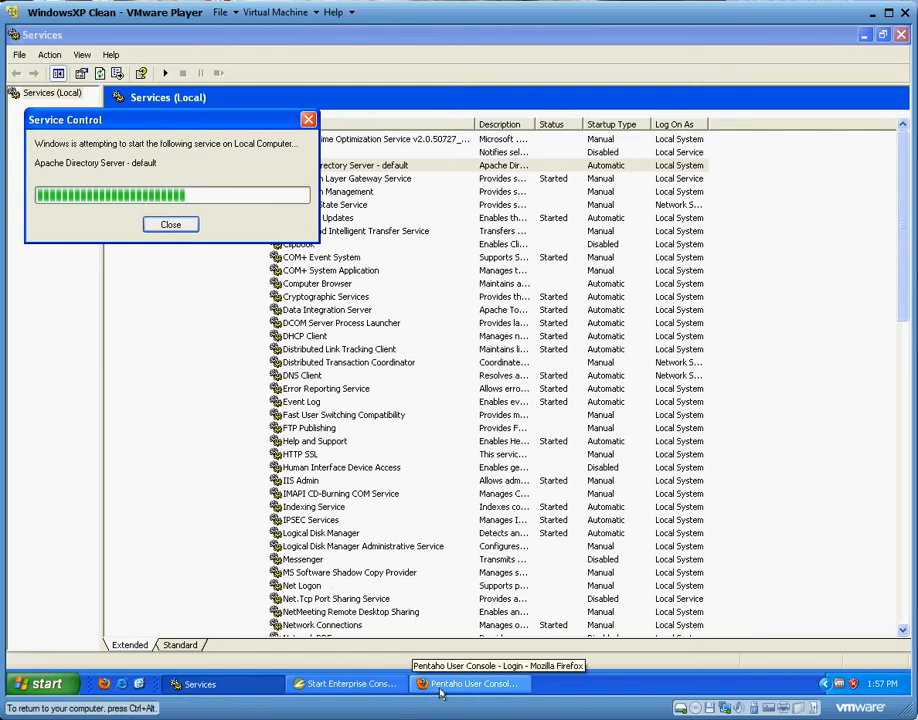
pyautogui.click(170, 224)
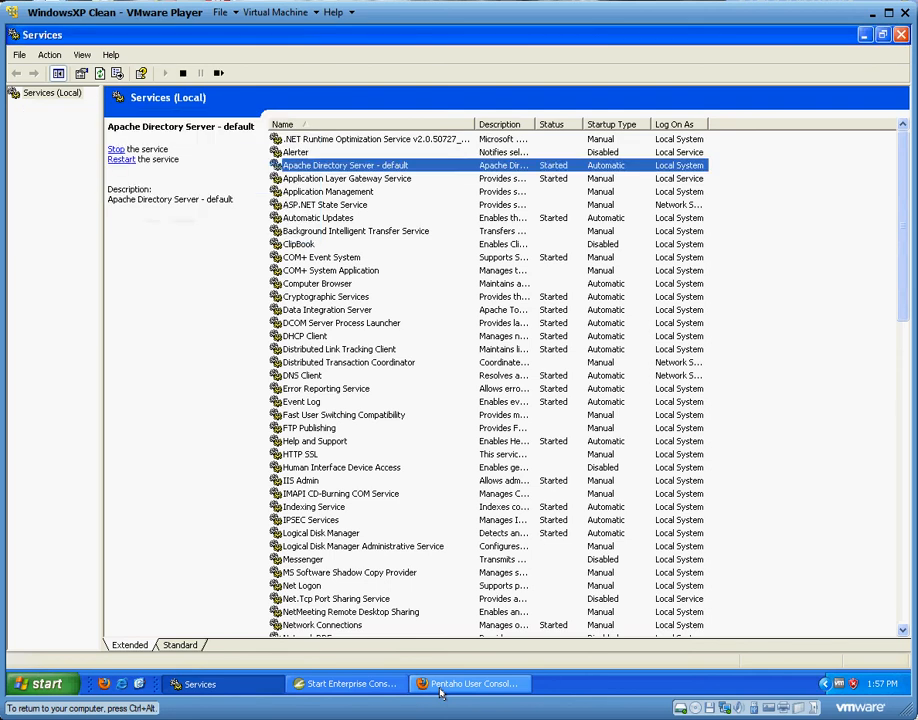
# Log in to Pentaho User Console as joe, this time successfully.
pyautogui.click(470, 683)
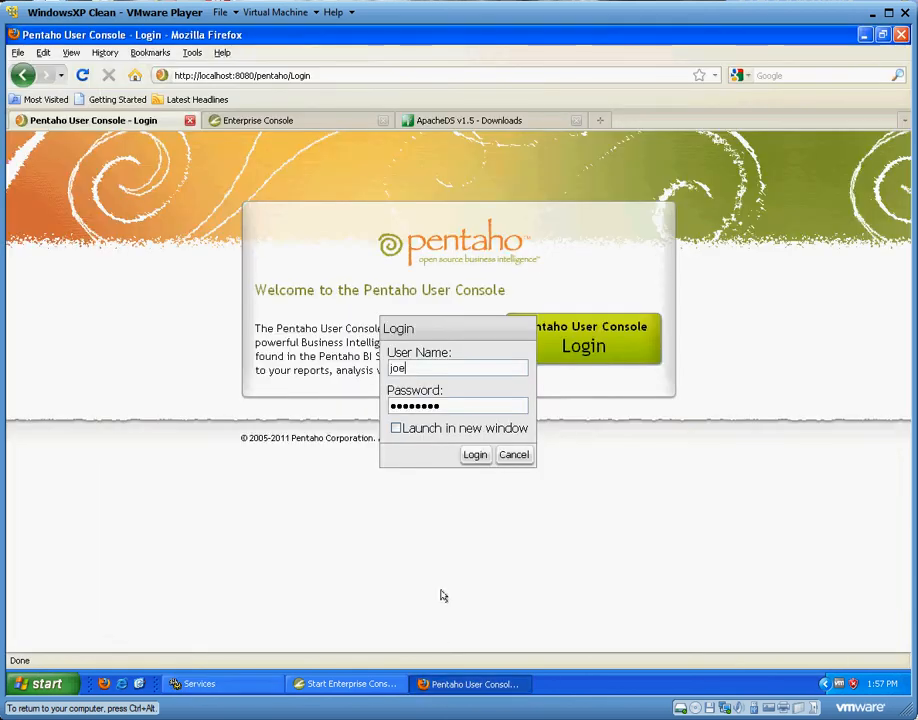
pyautogui.click(475, 454)
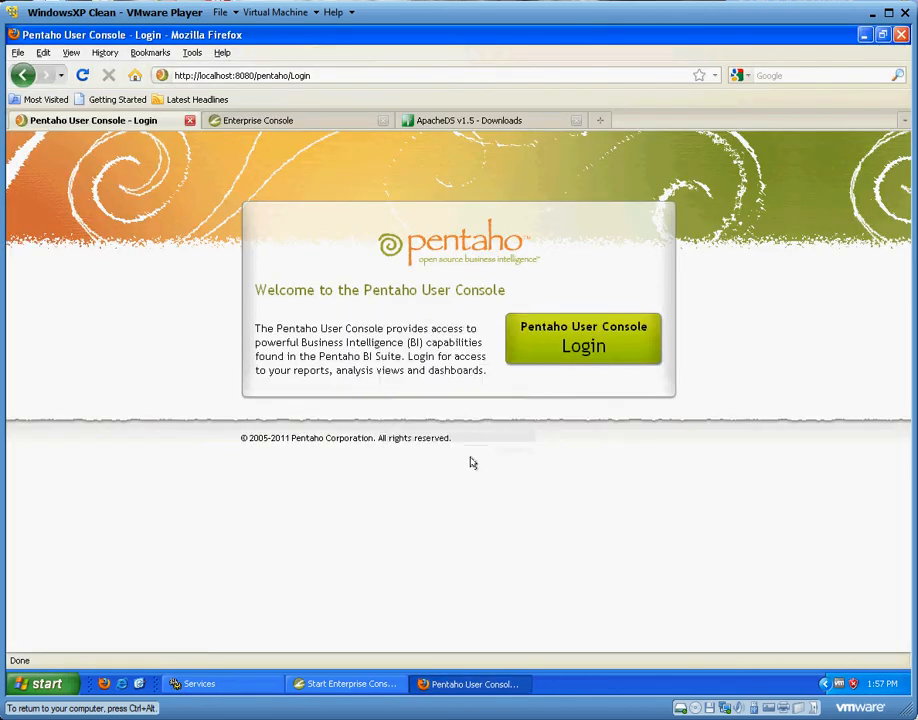
pyautogui.click(583, 338)
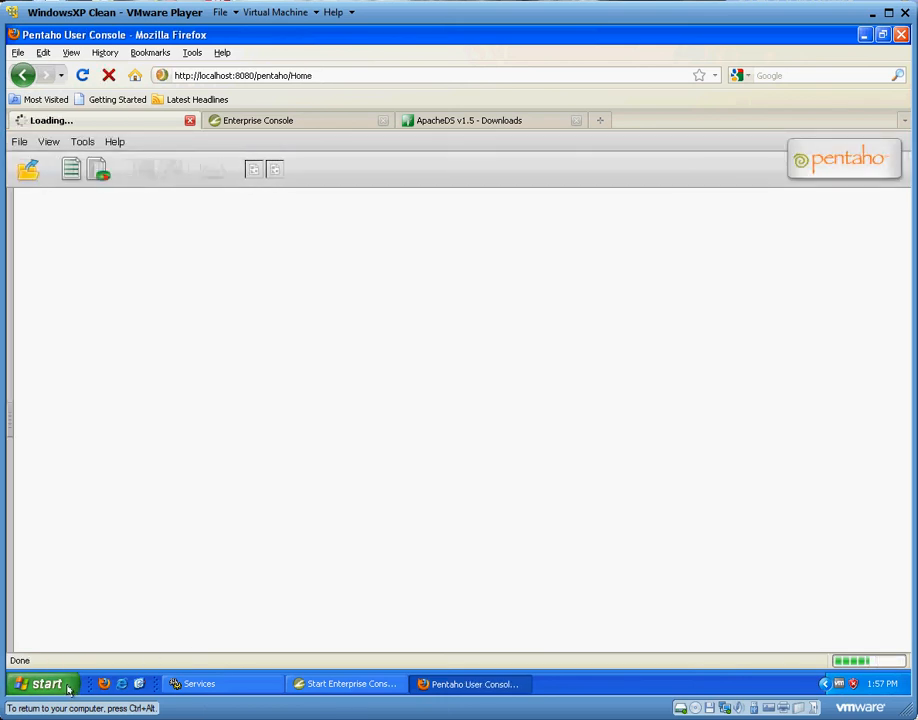
pyautogui.click(40, 684)
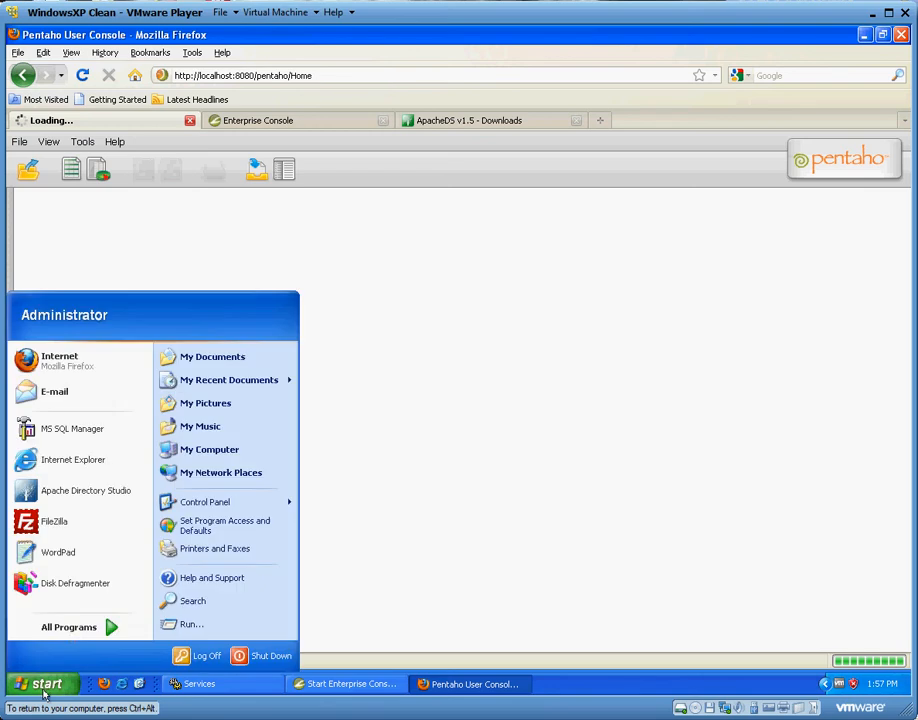
pyautogui.click(67, 626)
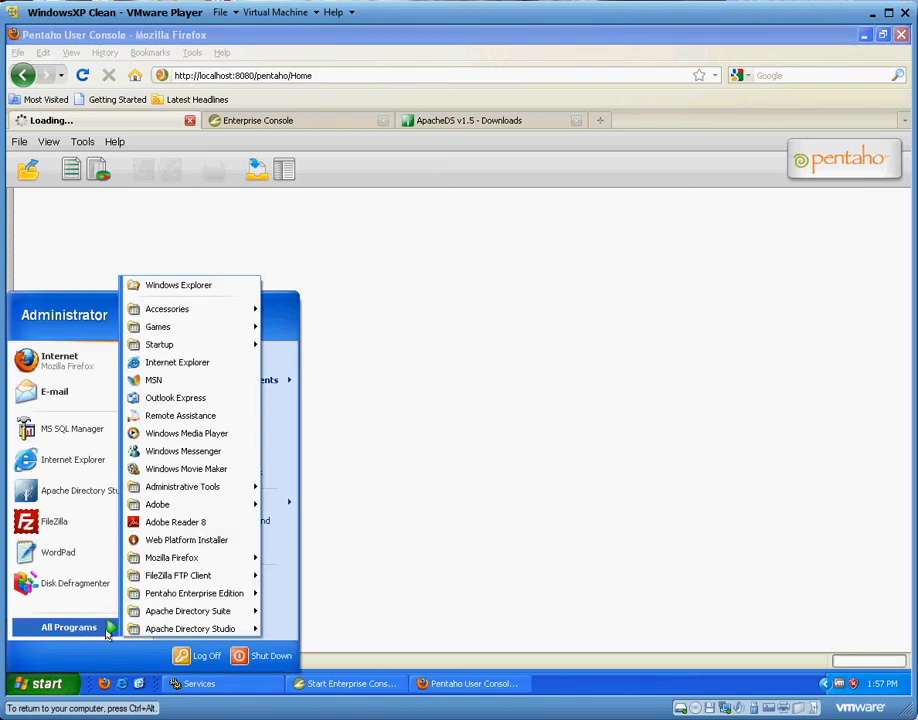
pyautogui.moveTo(190, 629)
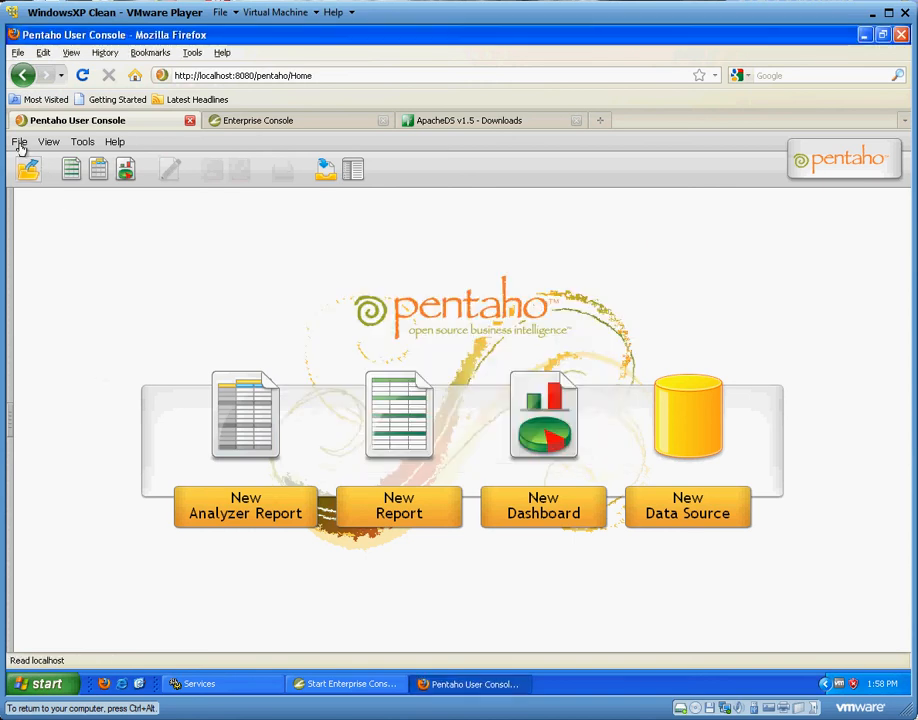
# Log out of Pentaho User Console from the File menu.
pyautogui.click(17, 141)
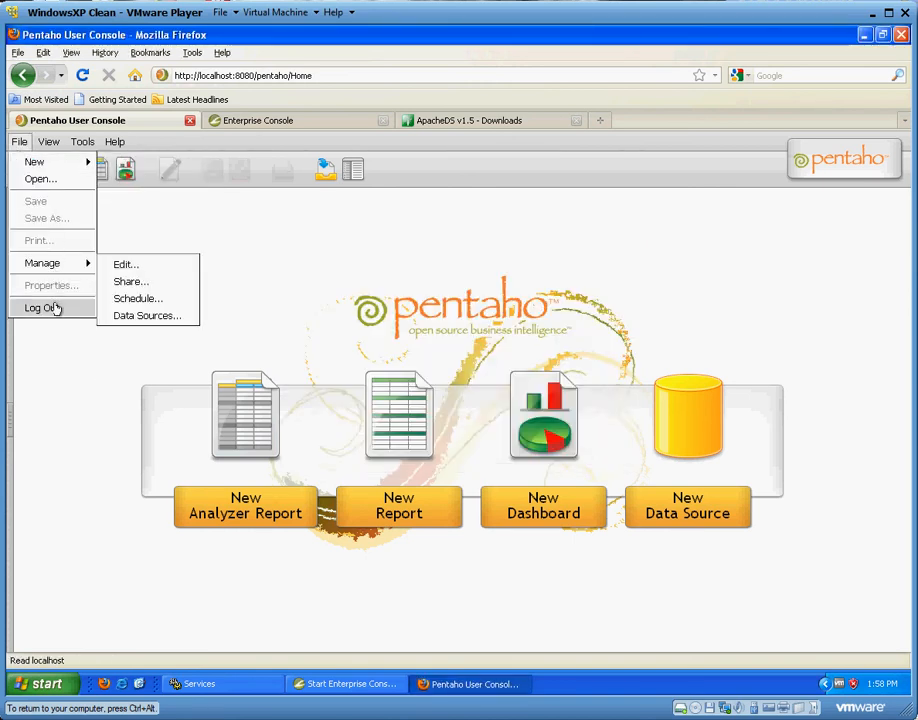
pyautogui.click(41, 307)
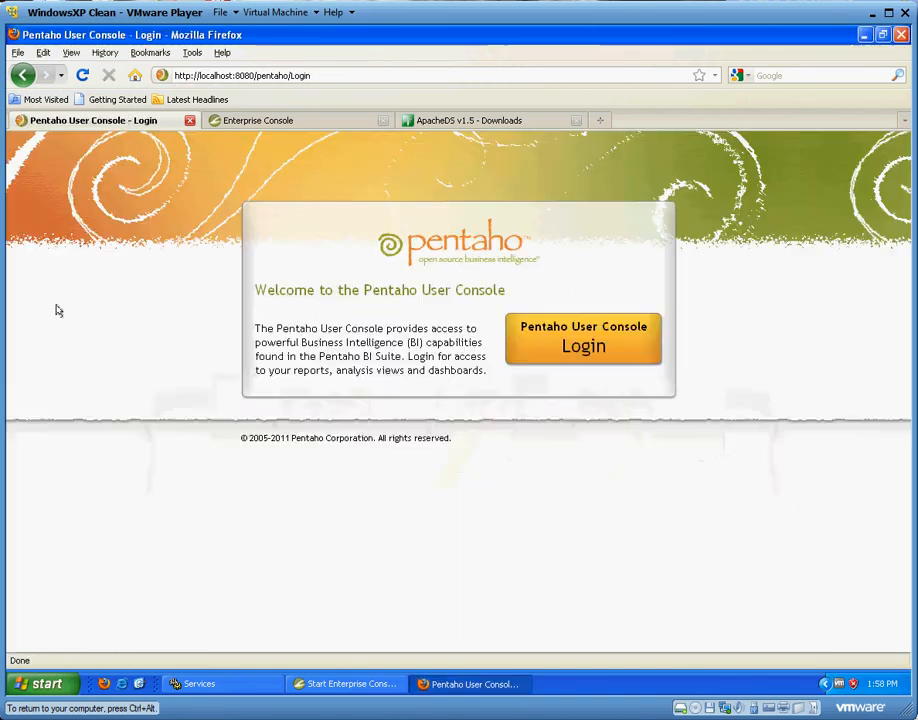
pyautogui.moveTo(243, 466)
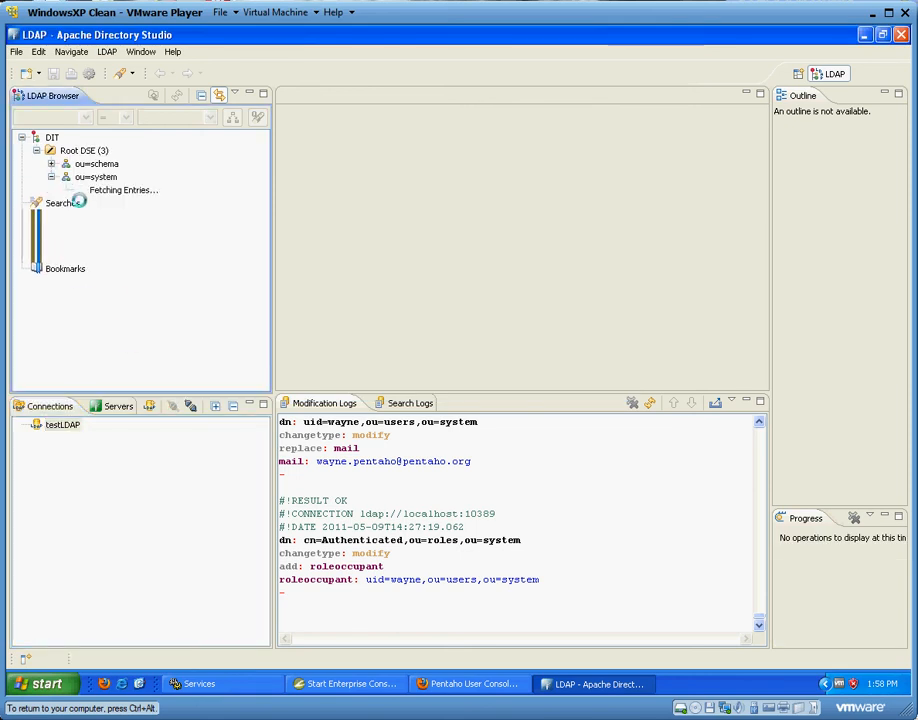
# Open uid=pat under ou=system > ou=users and set a new four-character userpassword.
pyautogui.click(52, 177)
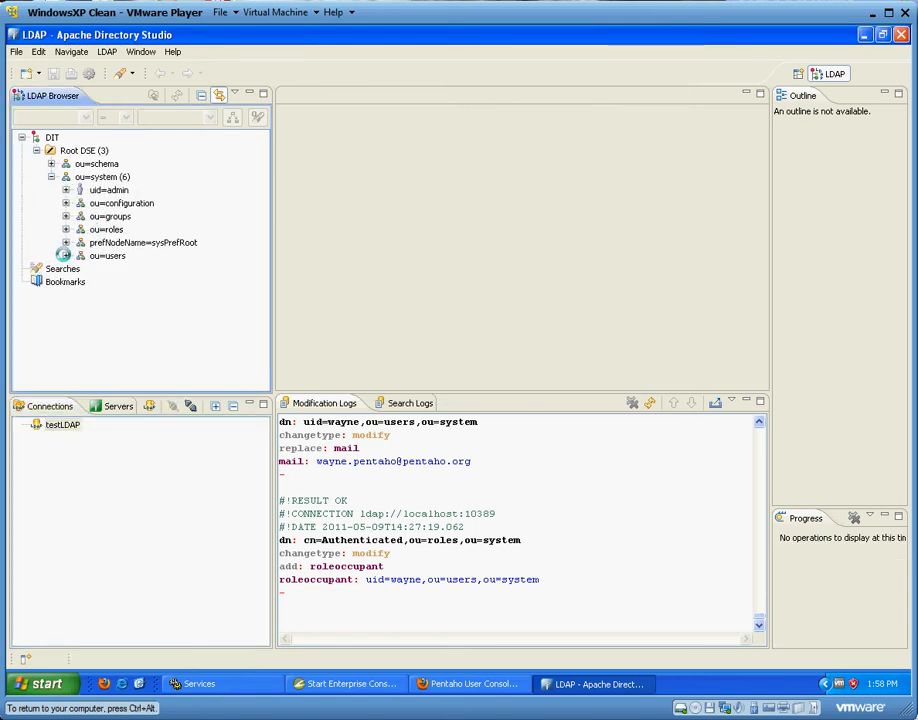
pyautogui.click(66, 256)
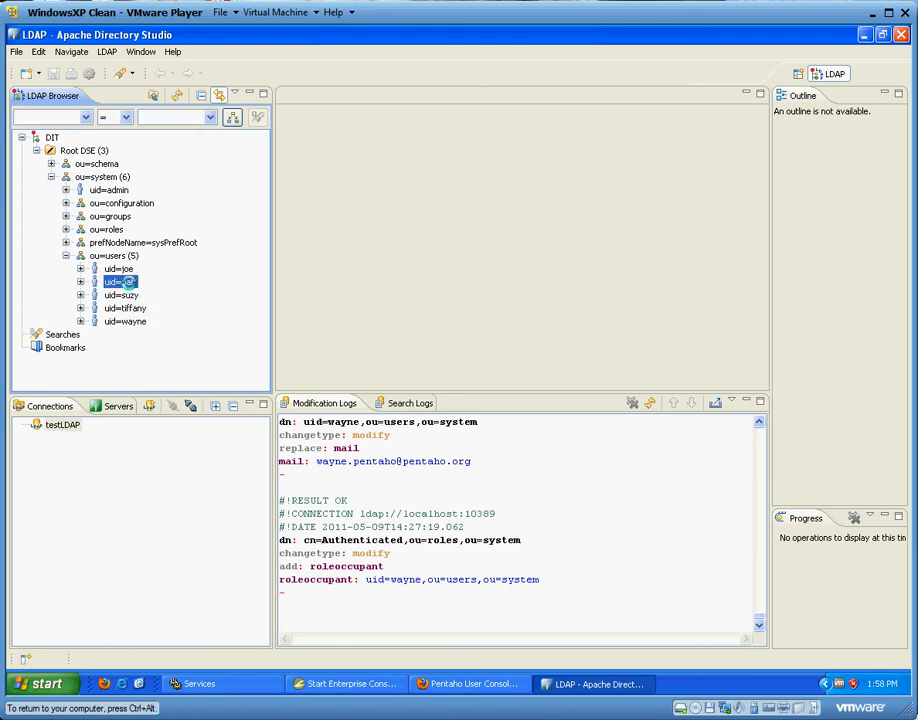
pyautogui.doubleClick(119, 281)
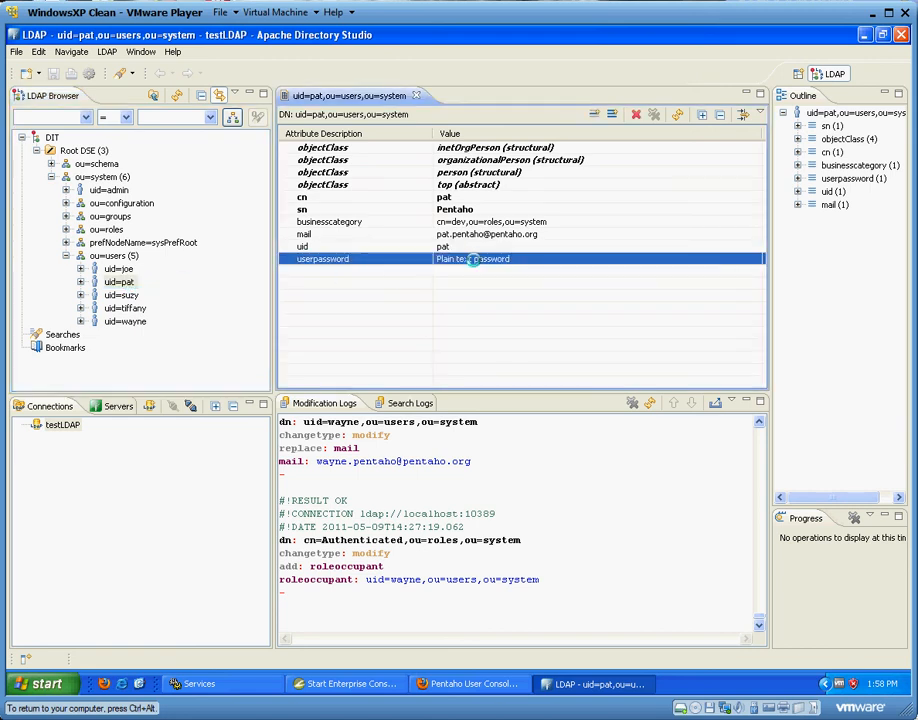
pyautogui.doubleClick(470, 259)
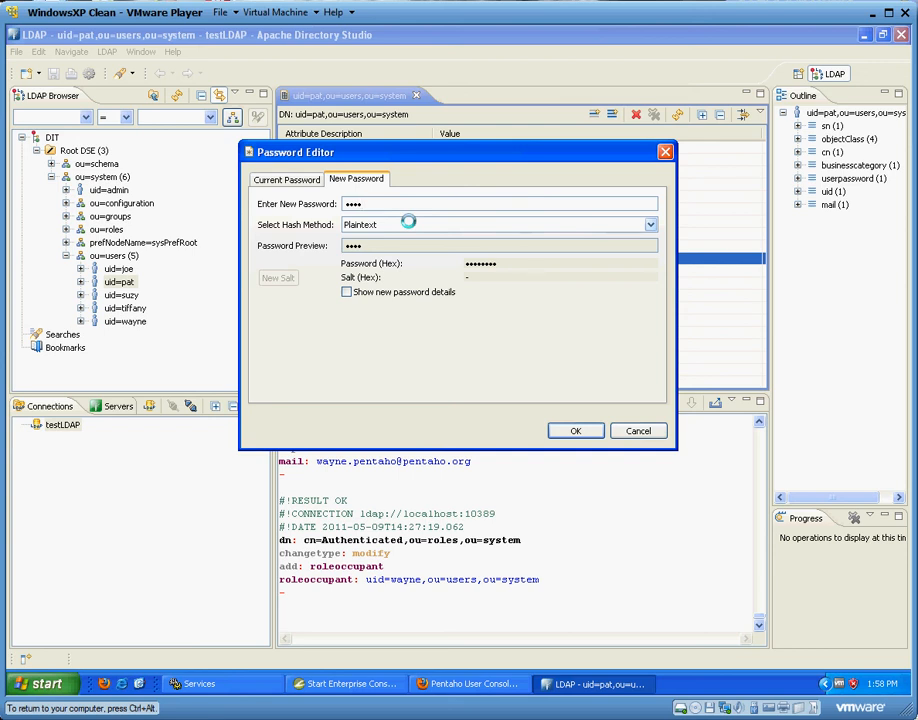
pyautogui.click(575, 430)
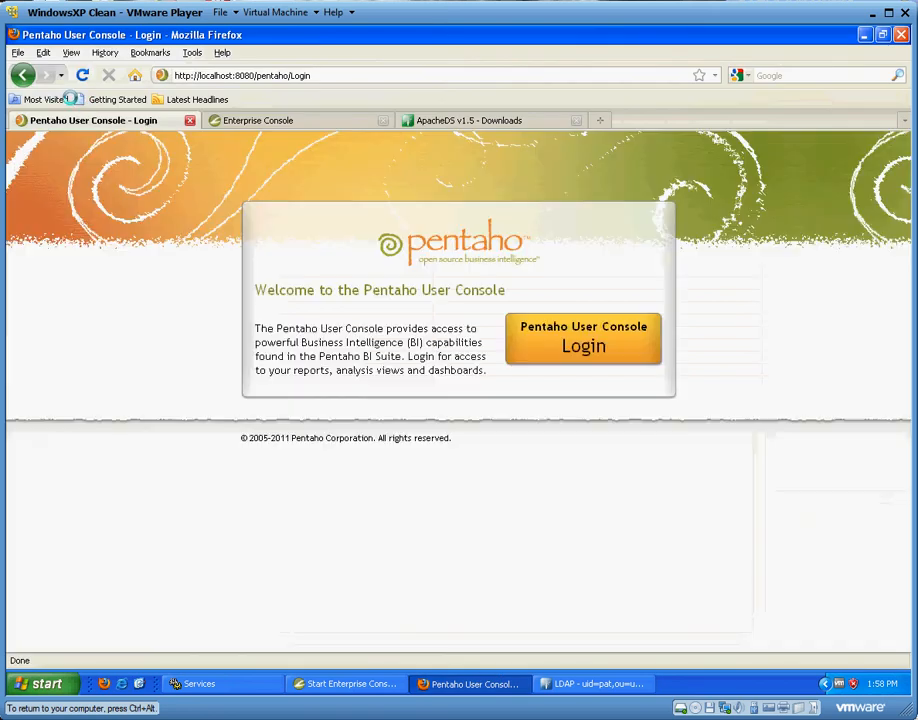
# Sign in to Pentaho User Console as pat using the new four-character password.
pyautogui.click(583, 345)
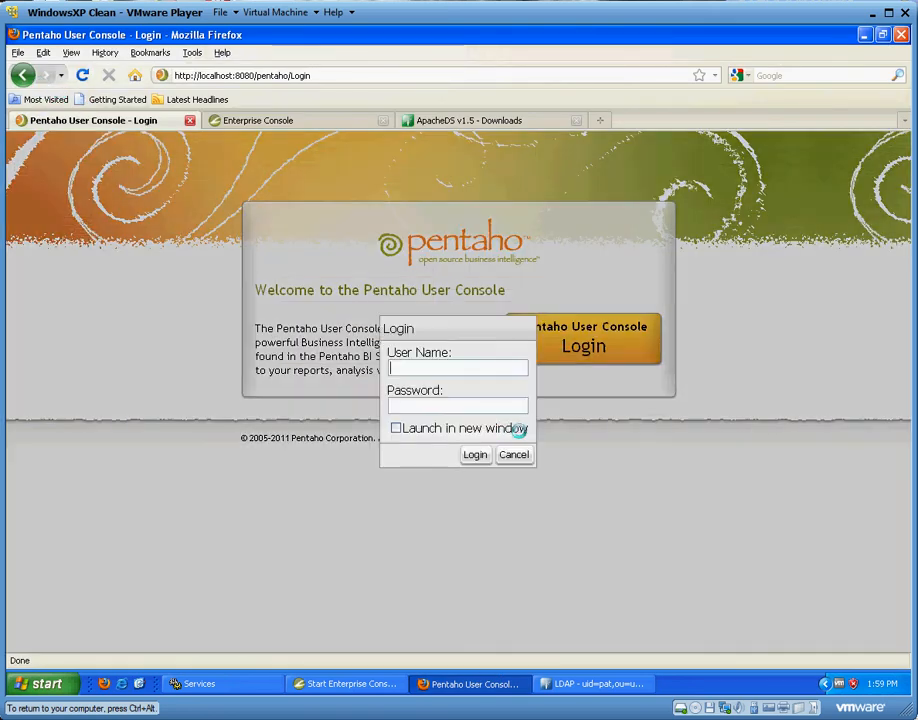
pyautogui.write('pat')
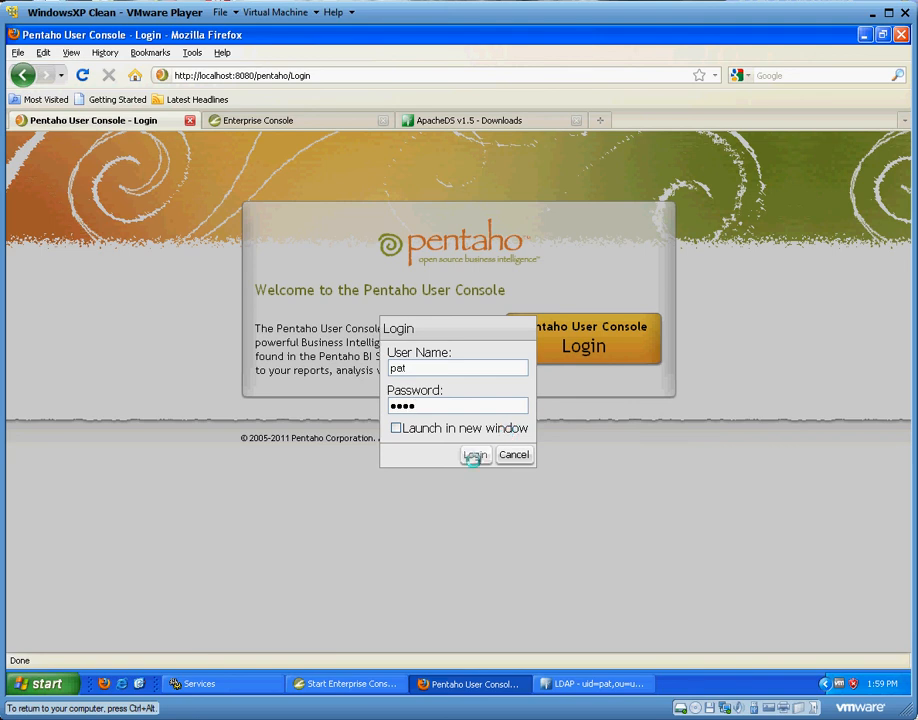
pyautogui.click(475, 455)
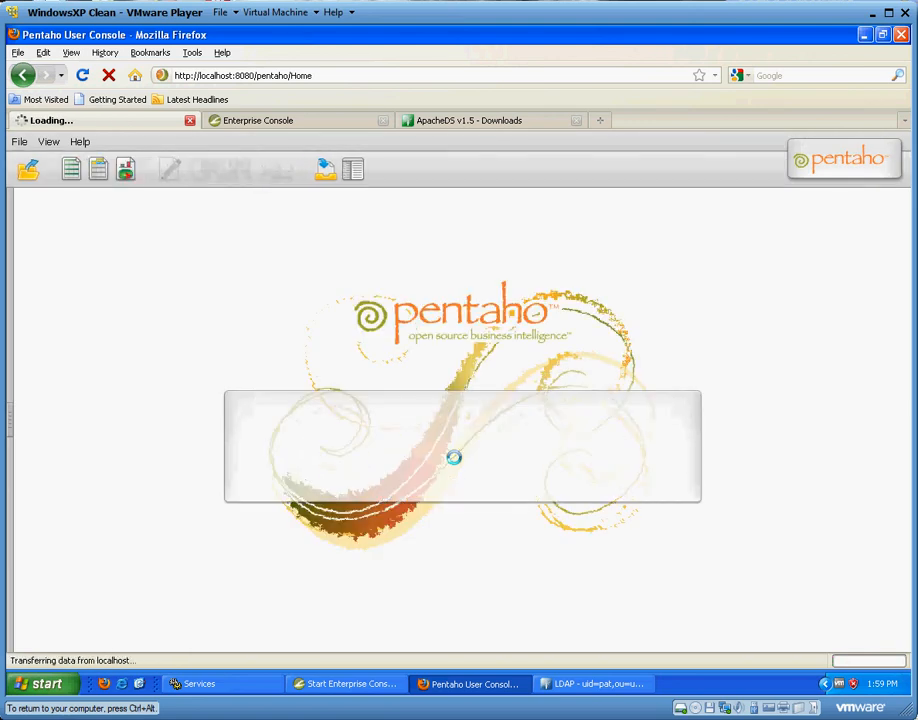
pyautogui.click(18, 142)
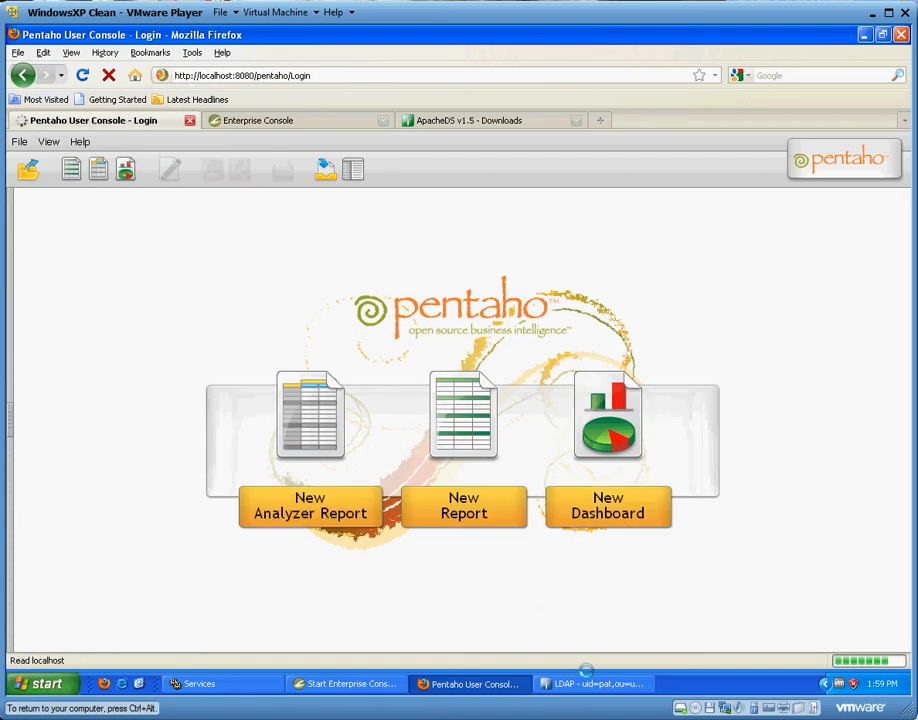
pyautogui.click(598, 683)
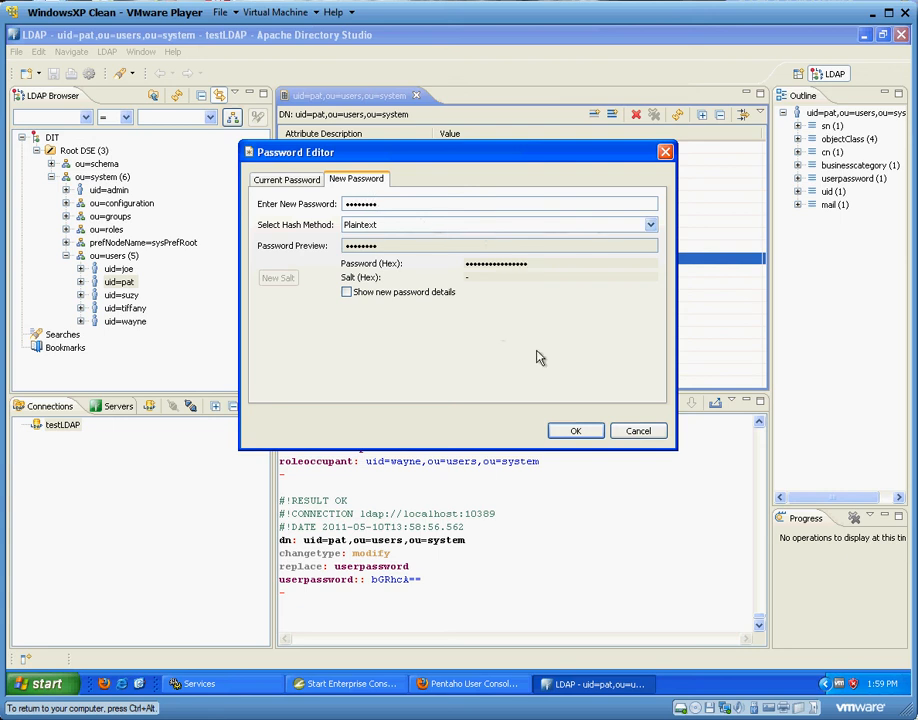
# Save pat's new eight-character plain-text password in the Password Editor.
pyautogui.click(575, 430)
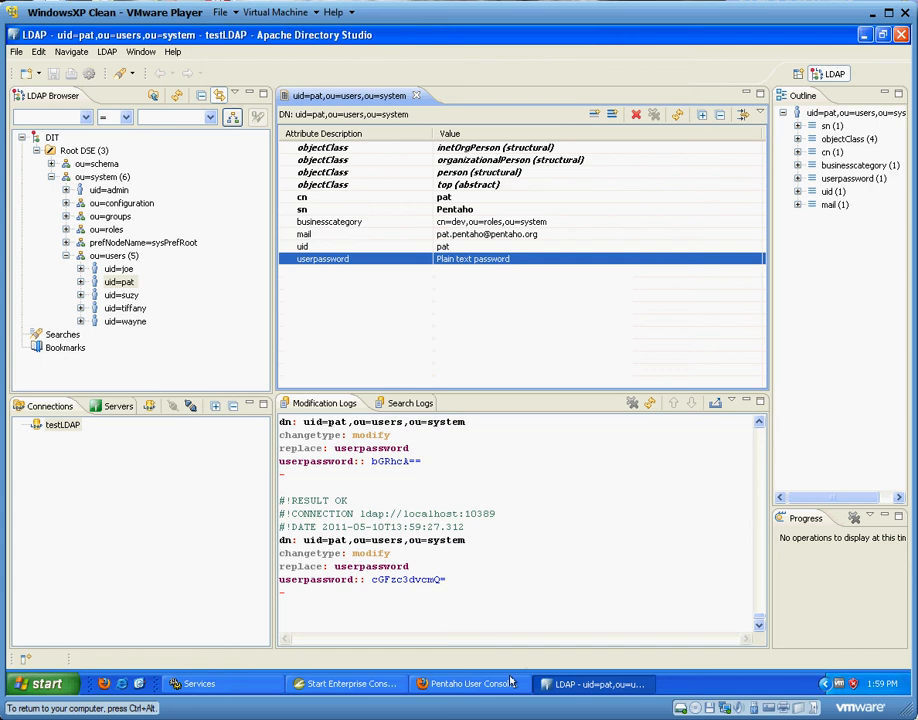
# Log in to Pentaho User Console as pat with the new eight-character password.
pyautogui.click(469, 683)
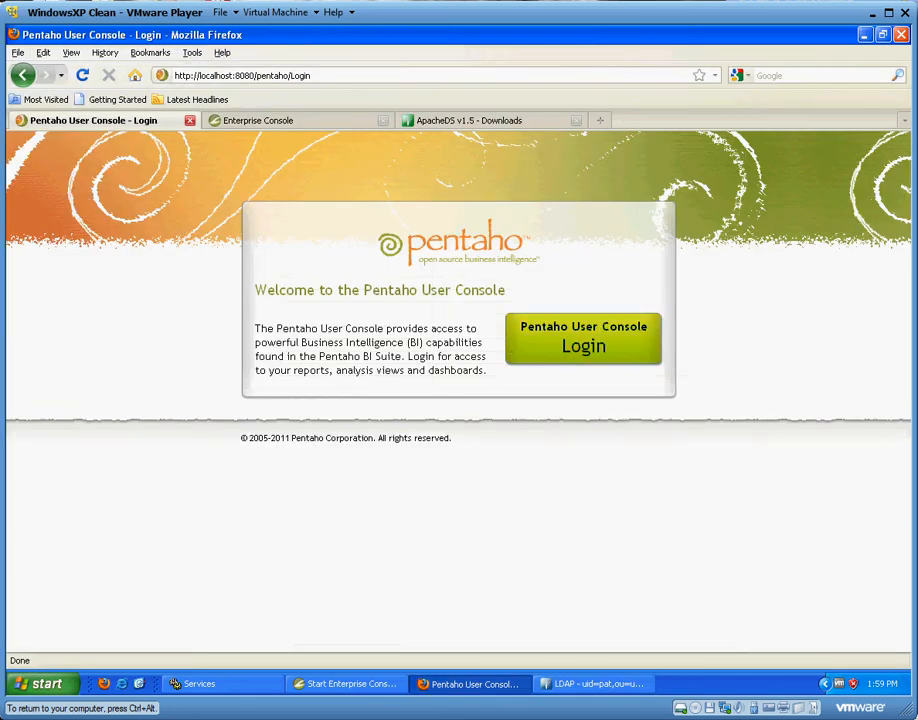
pyautogui.click(583, 345)
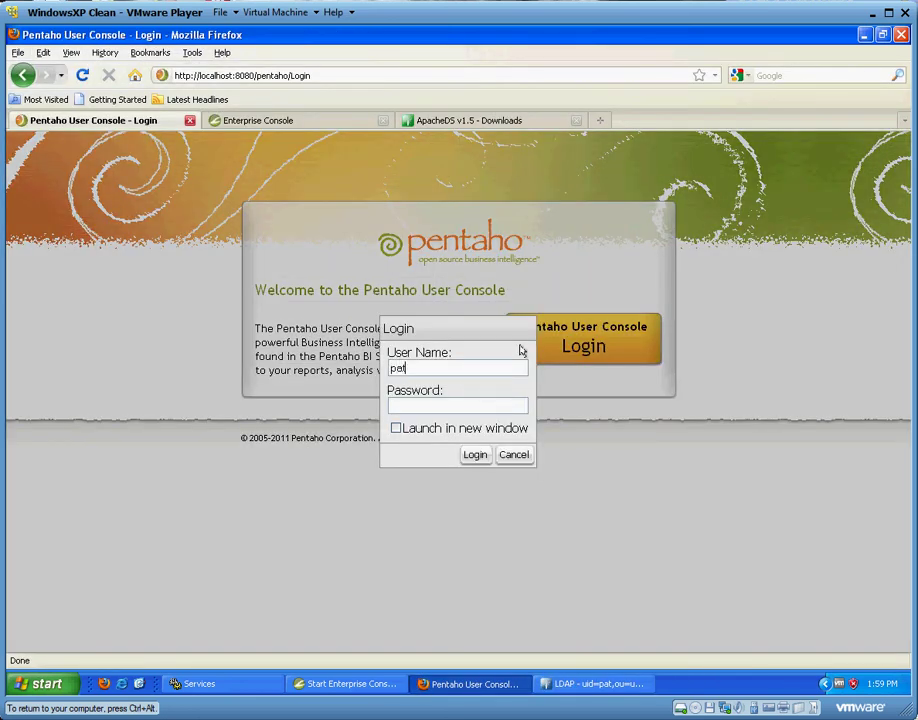
pyautogui.write('••')
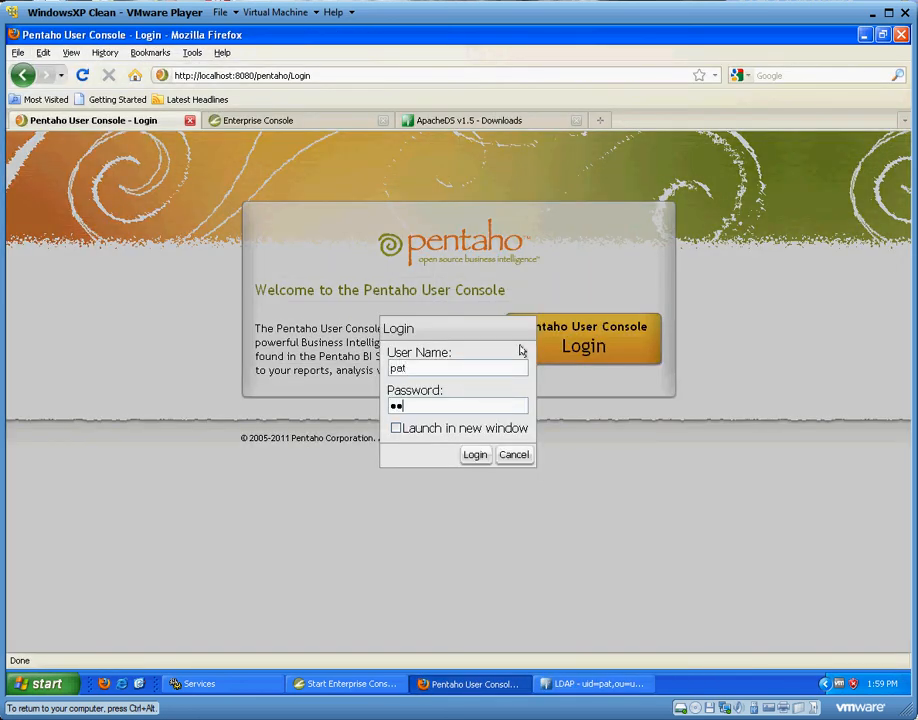
pyautogui.write('password')
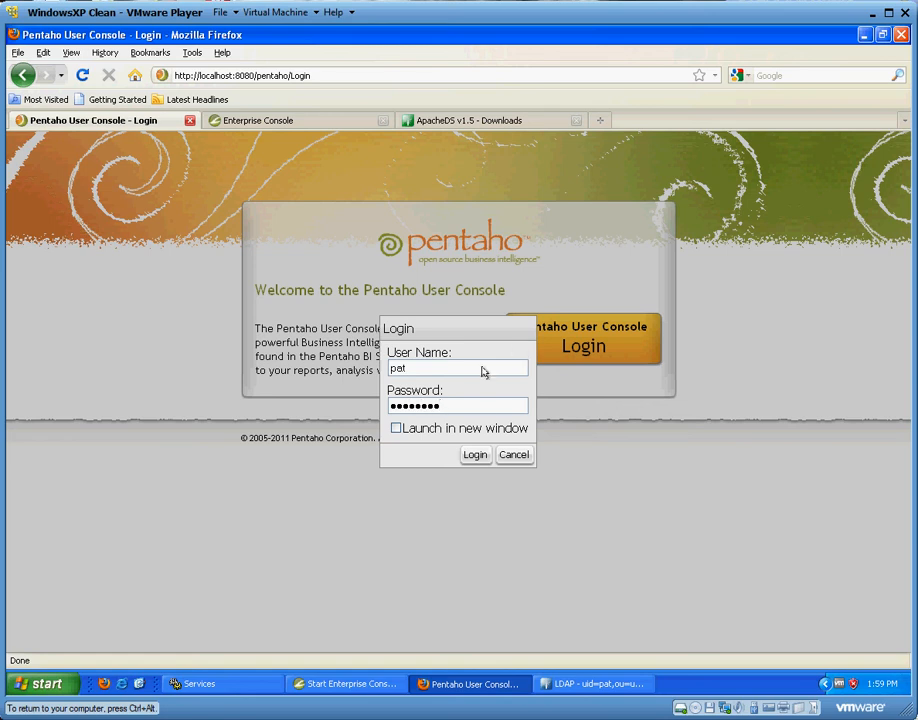
pyautogui.click(475, 455)
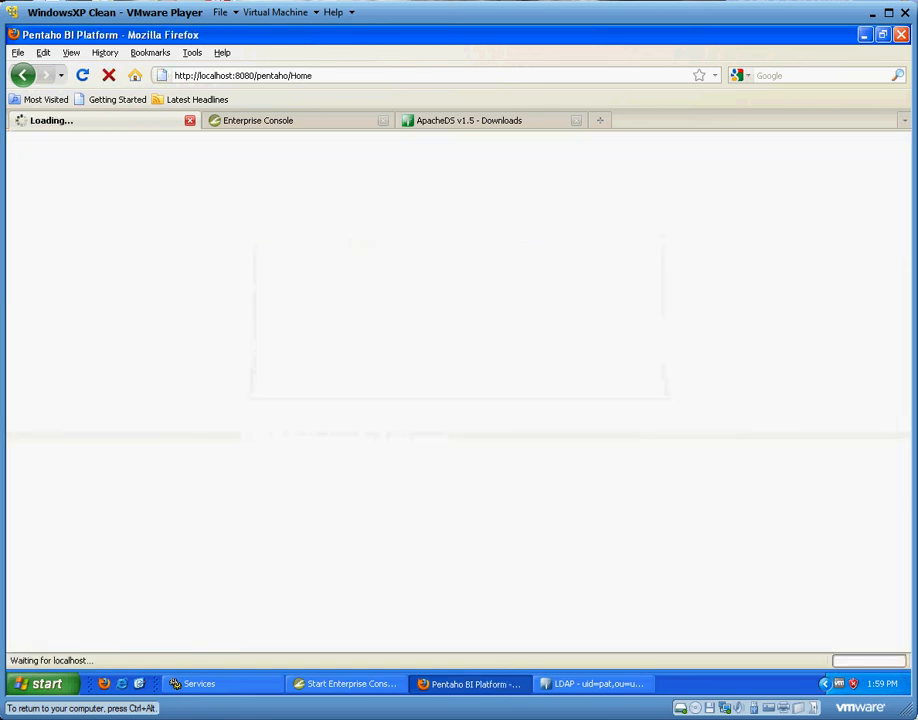